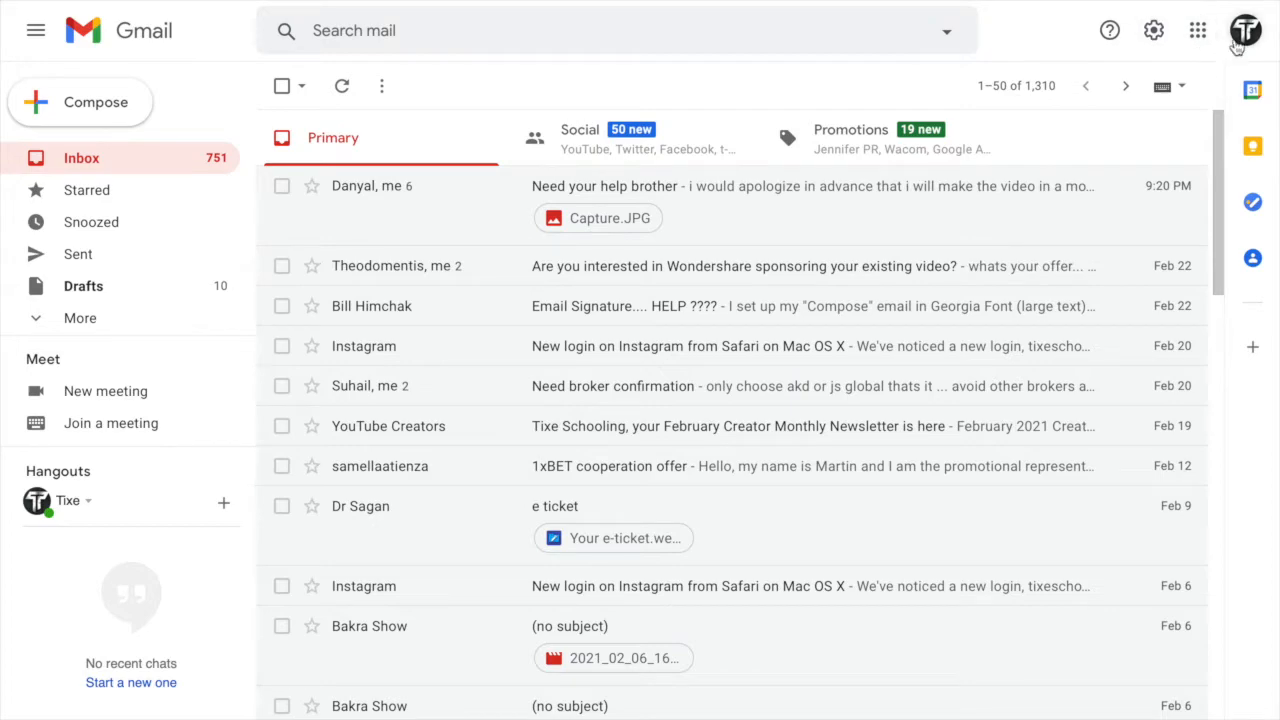
mouse_move(1256, 28)
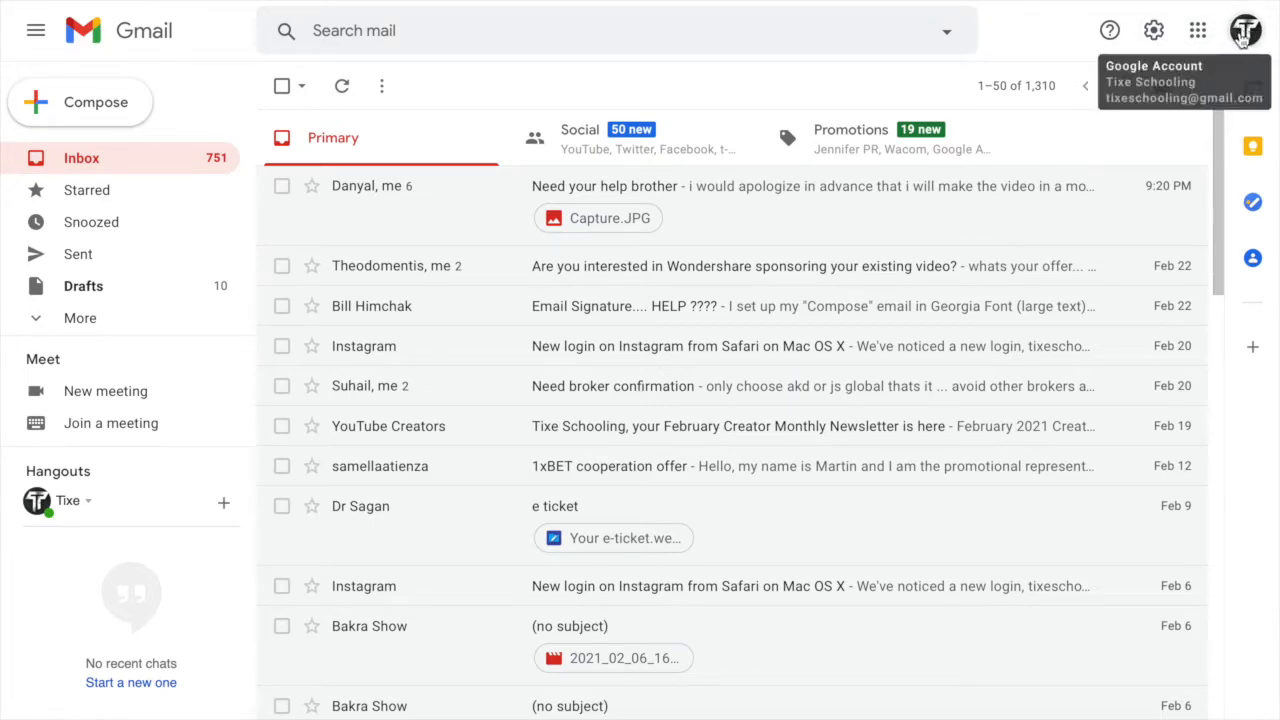
mouse_move(96, 102)
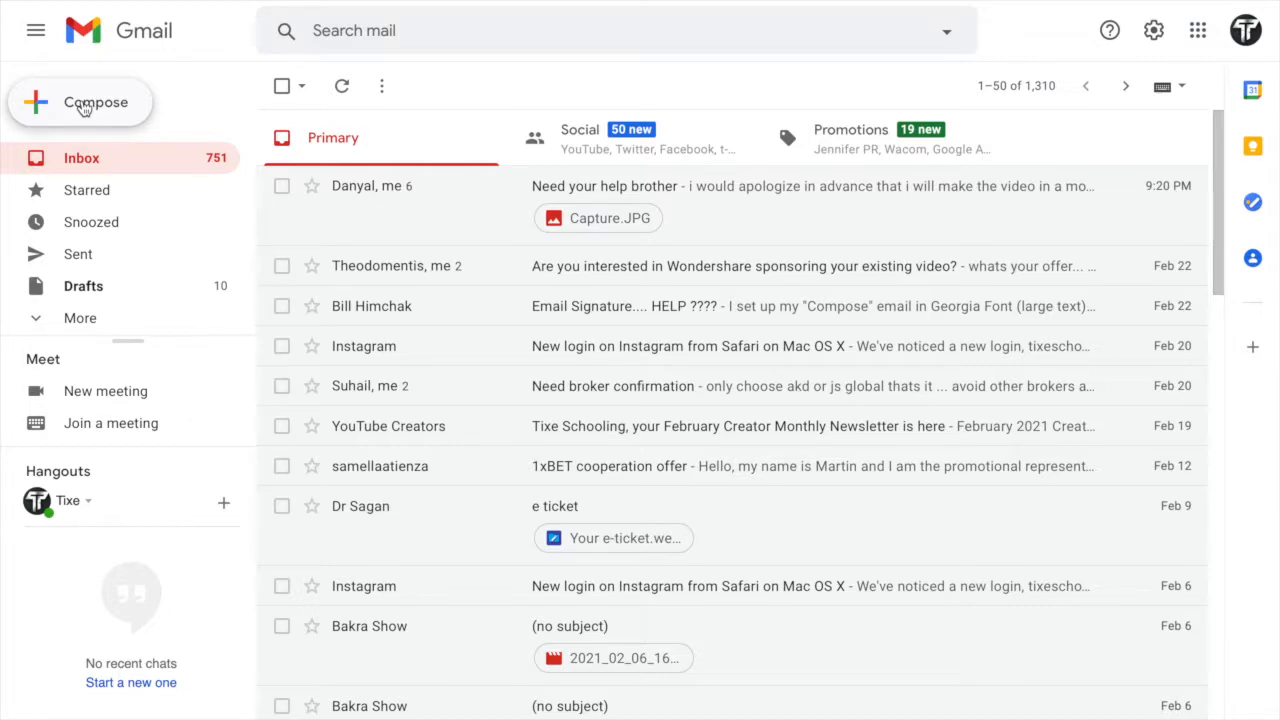
left_click(80, 102)
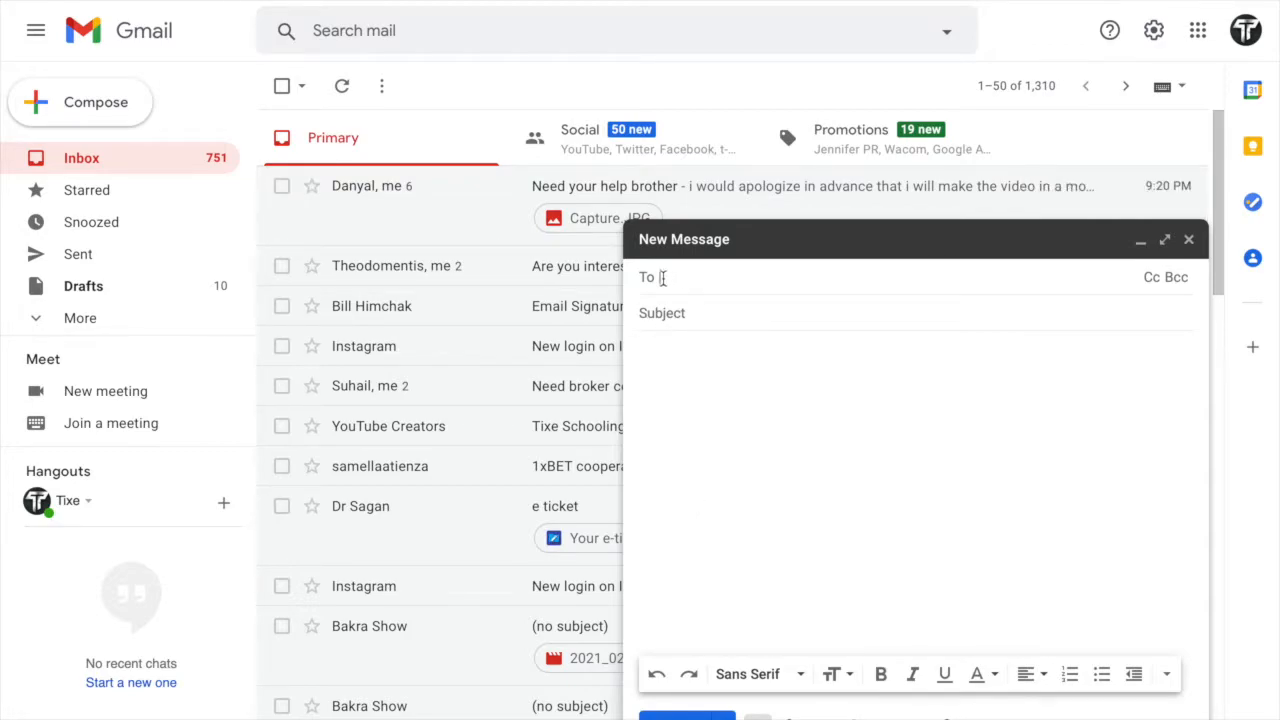
mouse_move(698, 276)
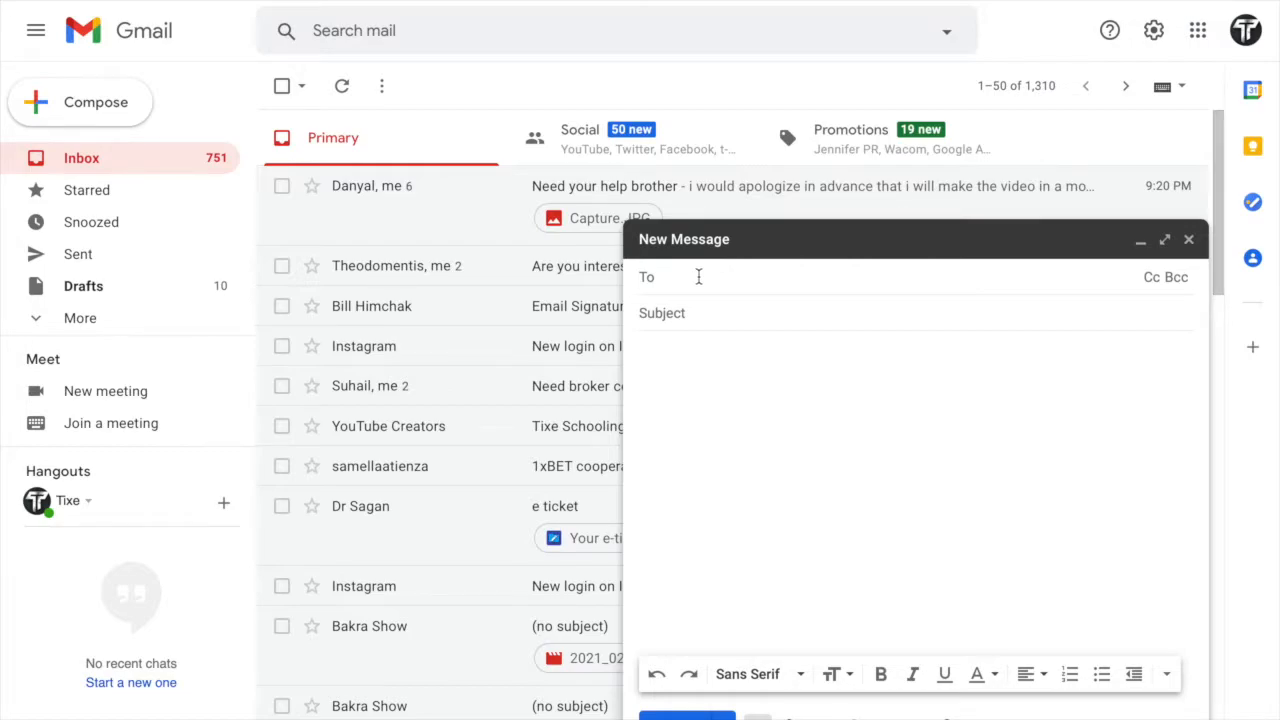
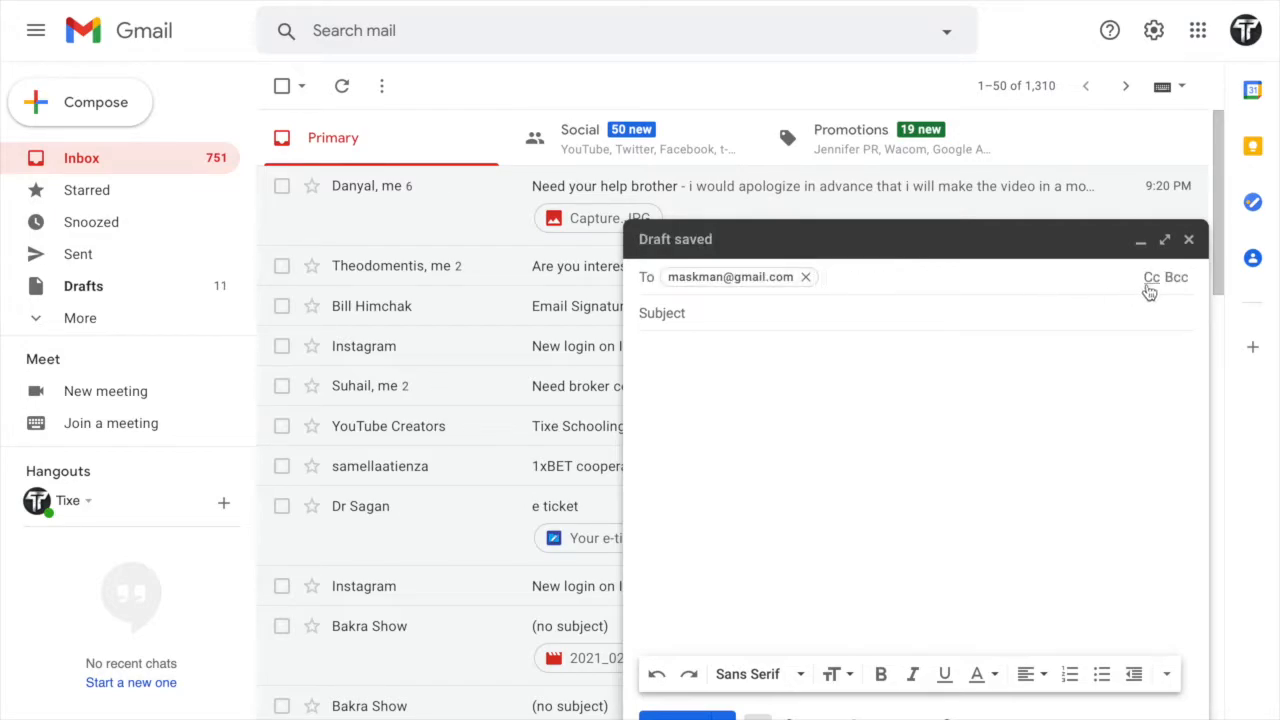
mouse_move(1150, 280)
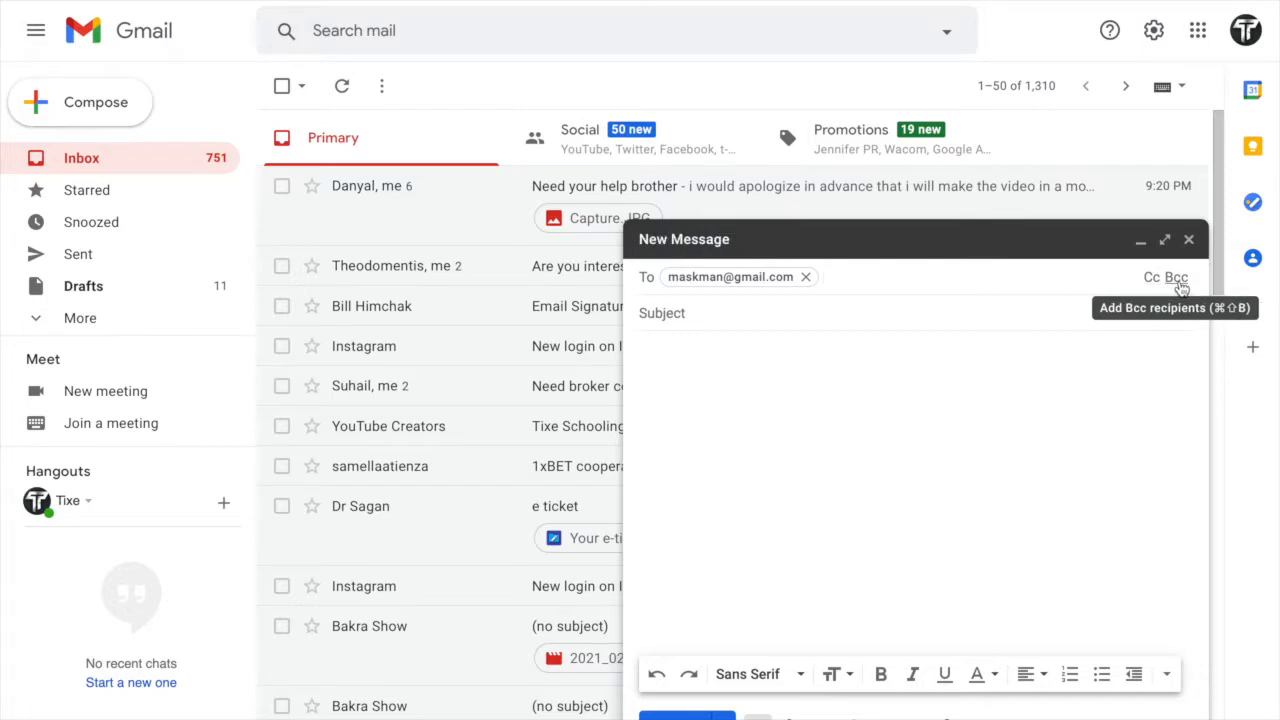
left_click(844, 312)
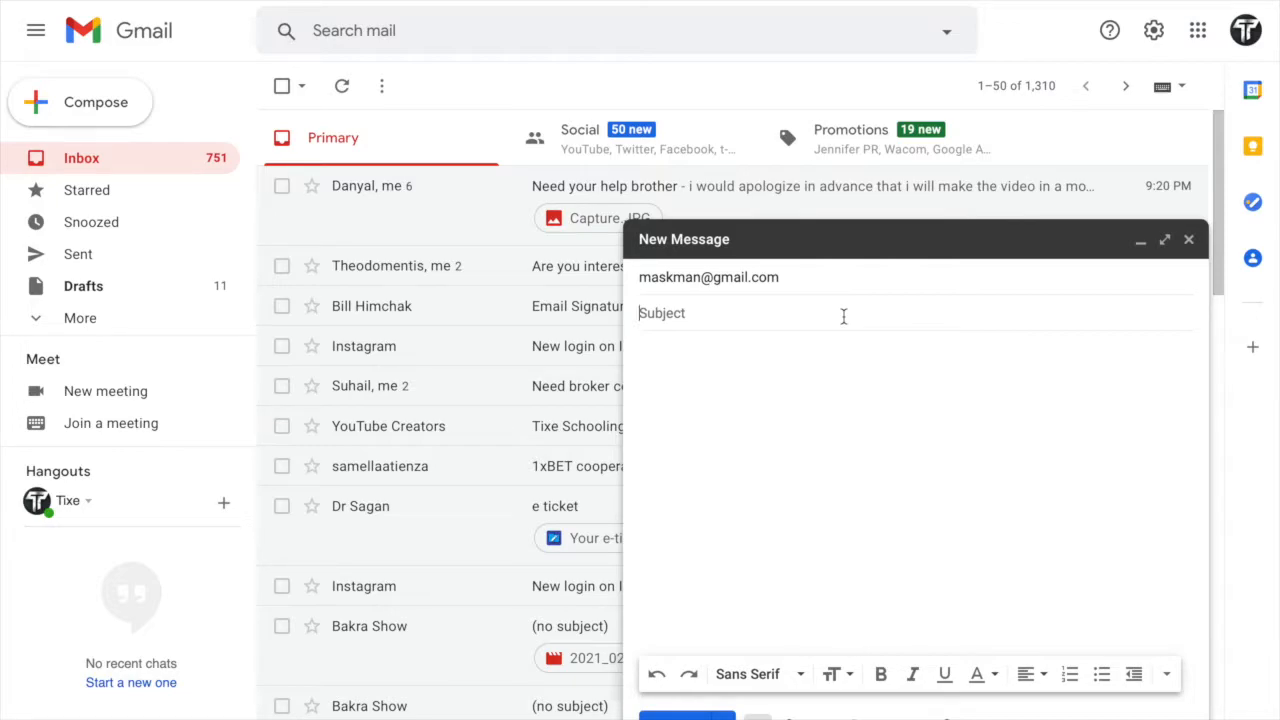
- Enter the subject 'birthday party' for the draft
type("b")
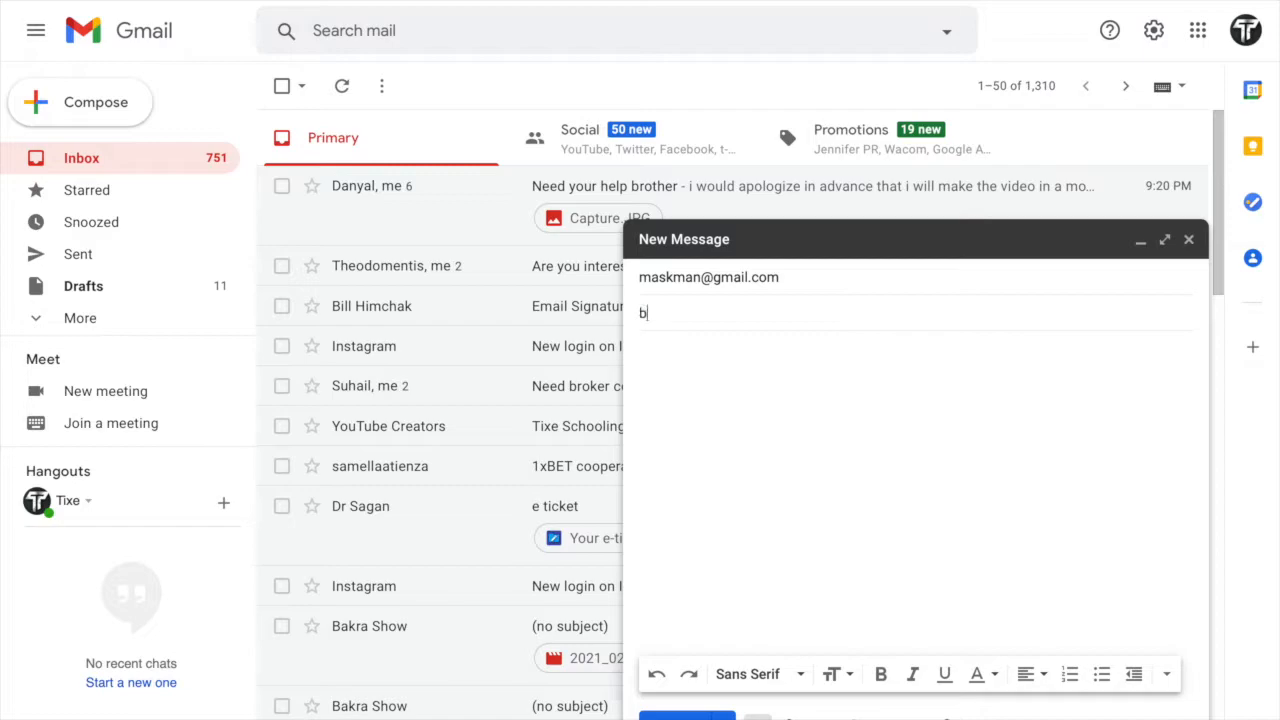
type("irthday party")
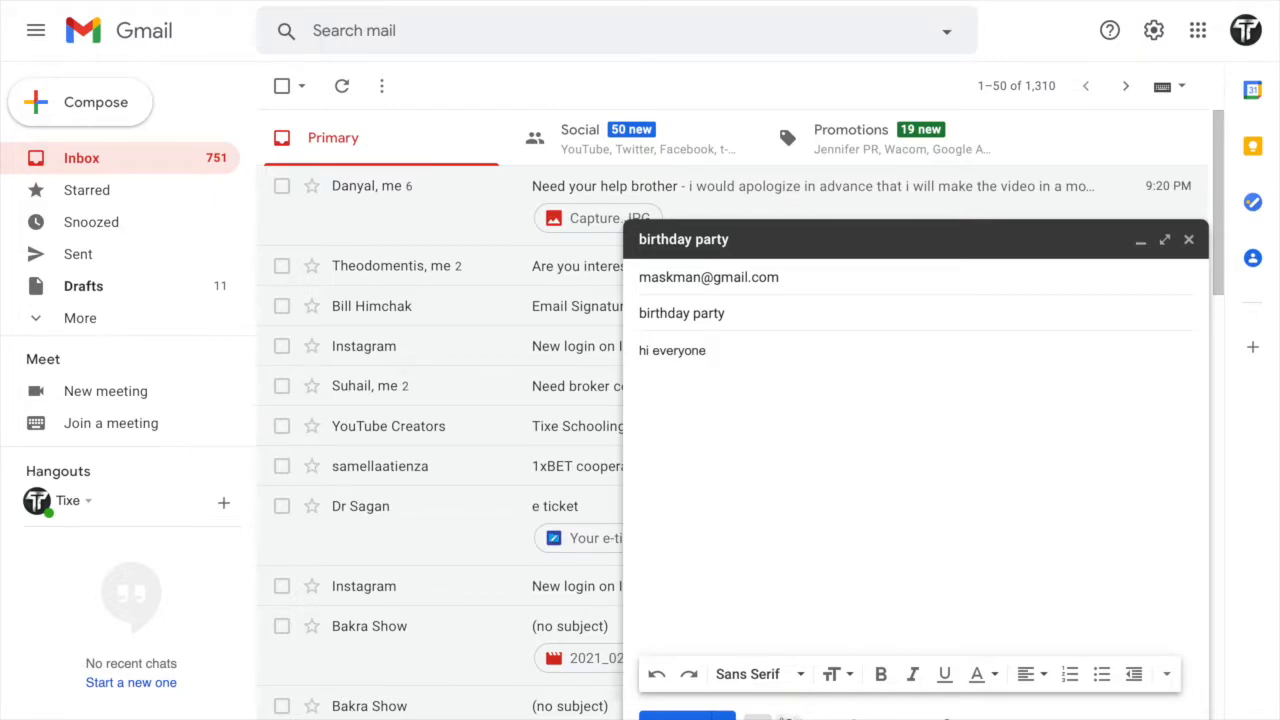
mouse_move(788, 694)
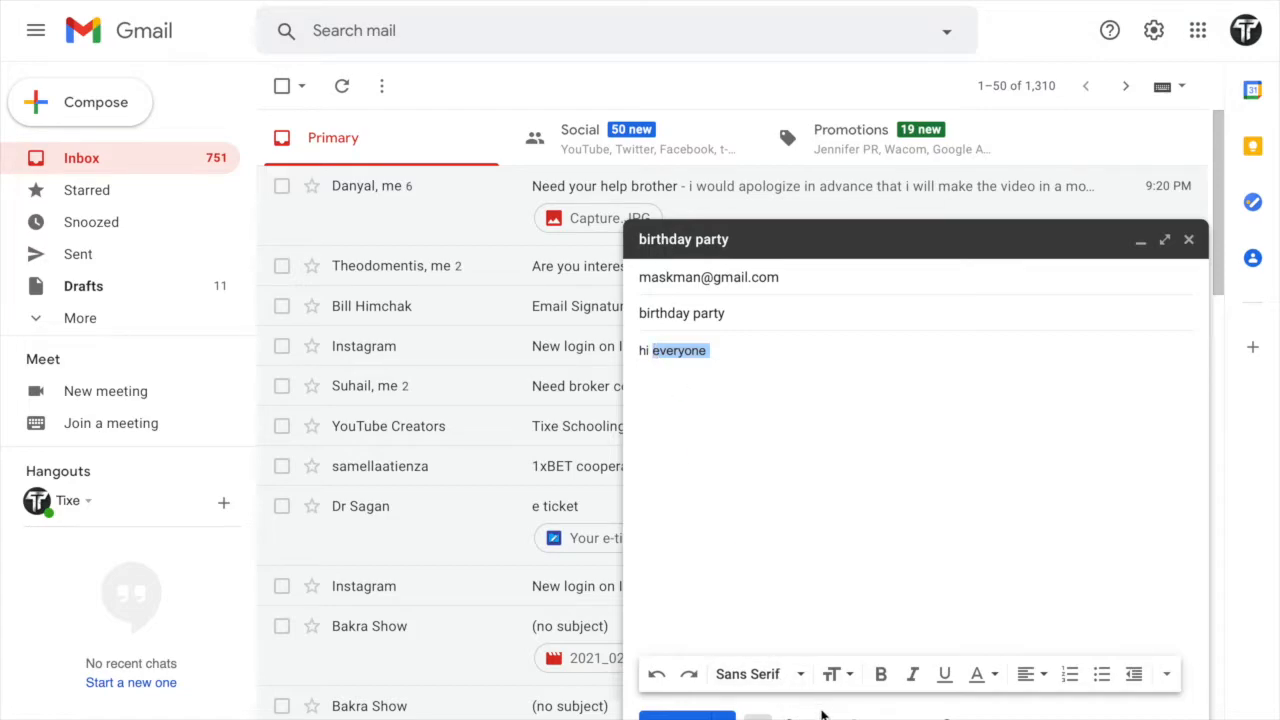
mouse_move(830, 674)
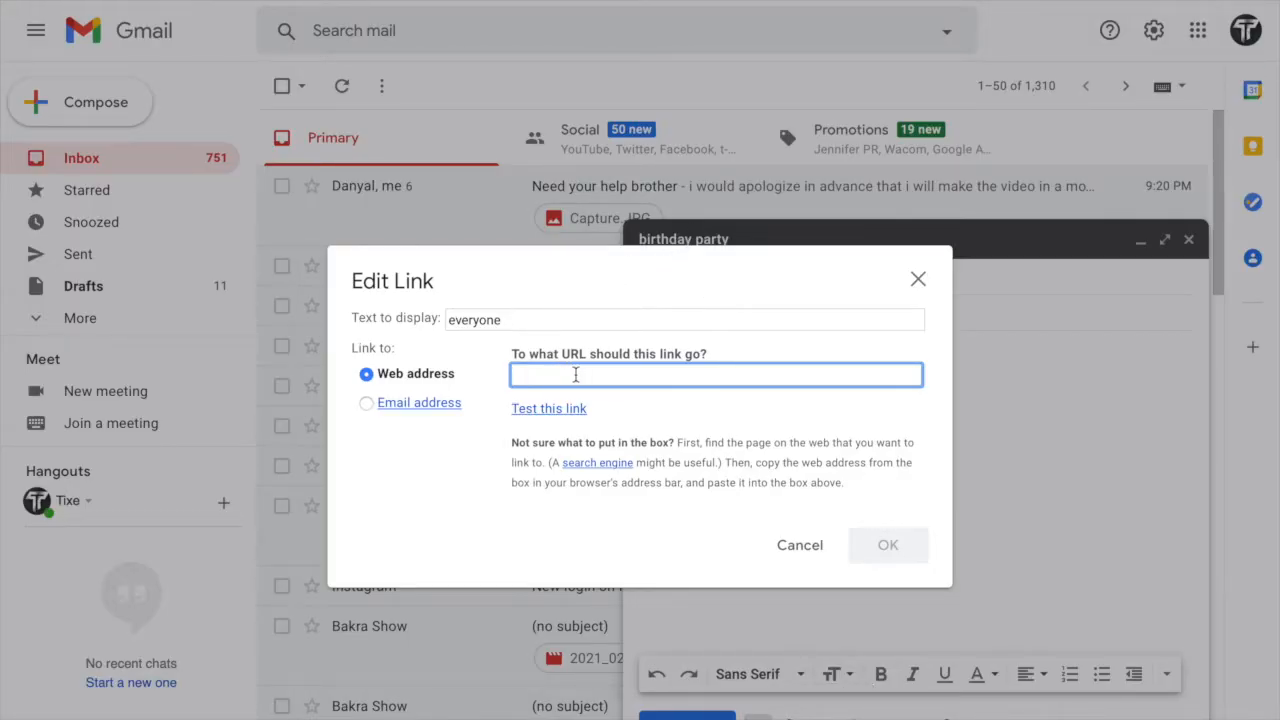
type("w")
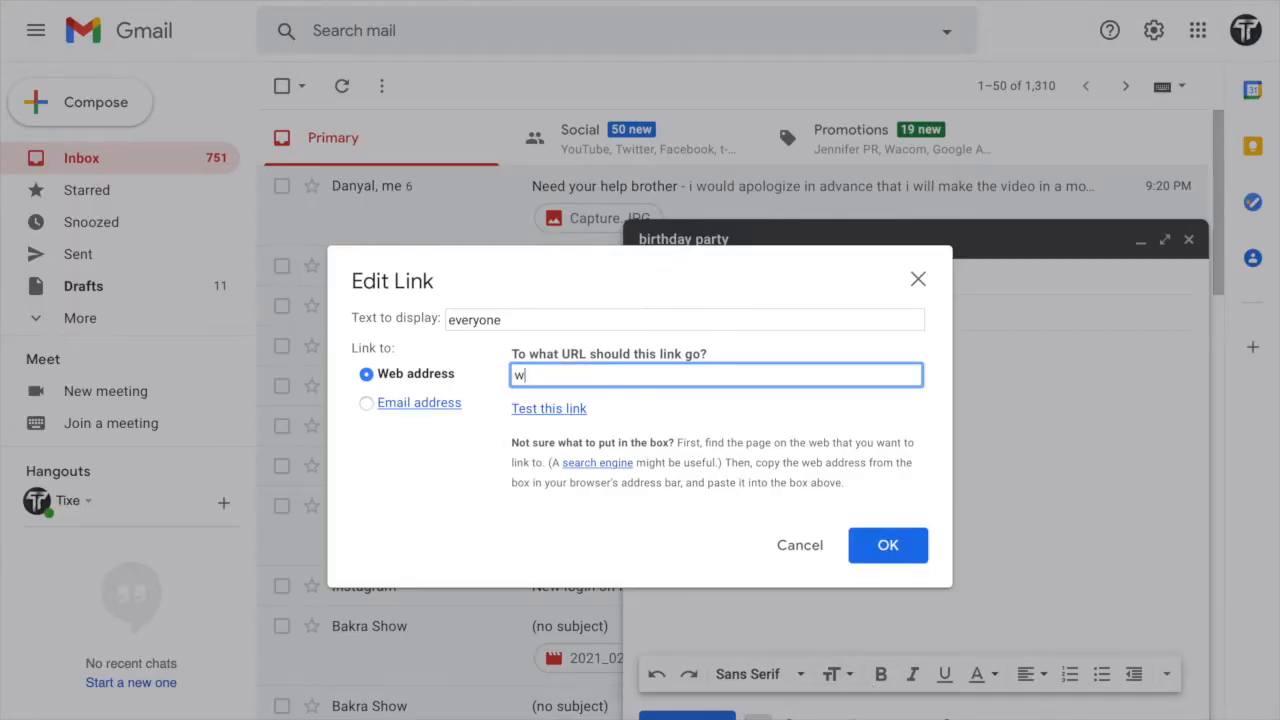
type("ww.tixe")
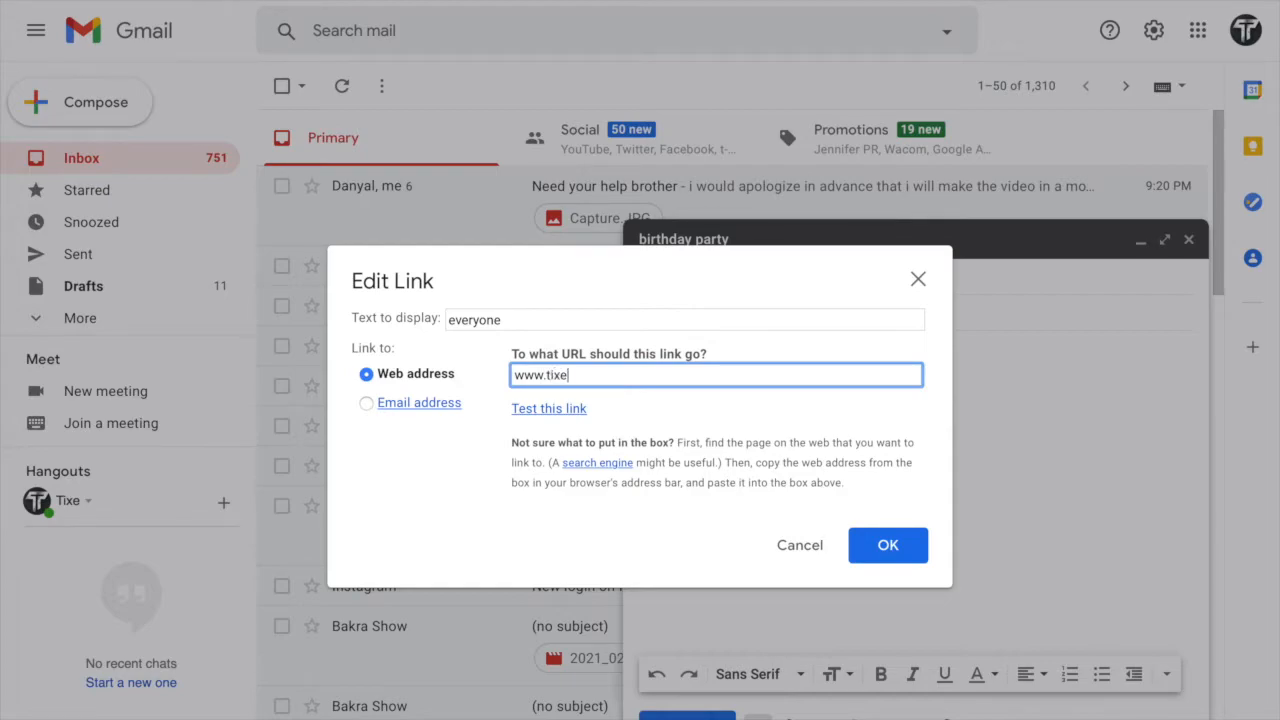
type("schooling")
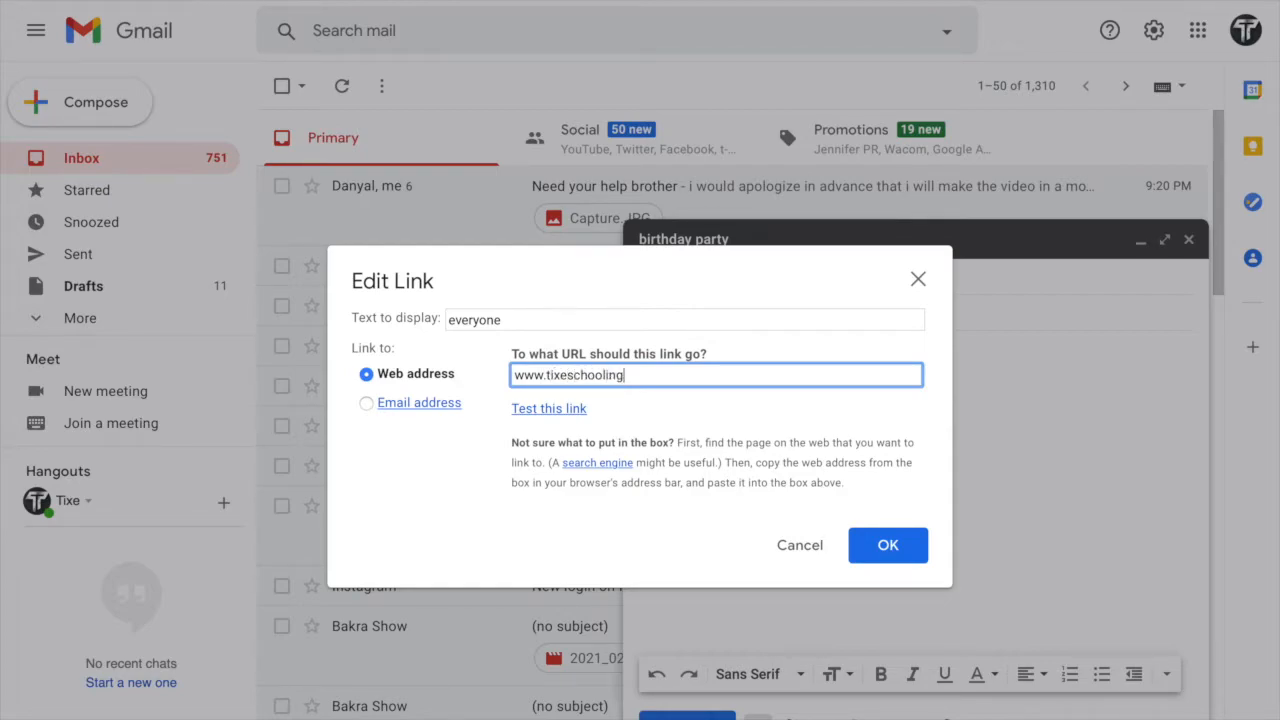
left_click(888, 544)
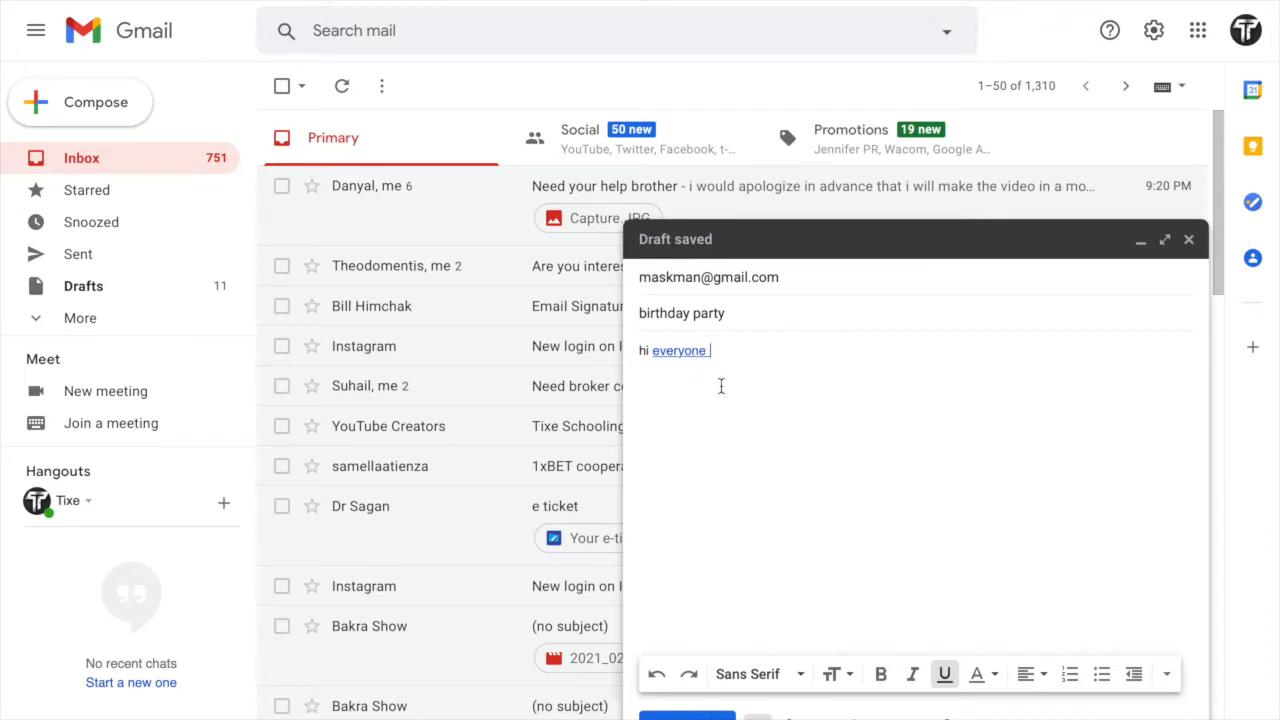
mouse_move(724, 392)
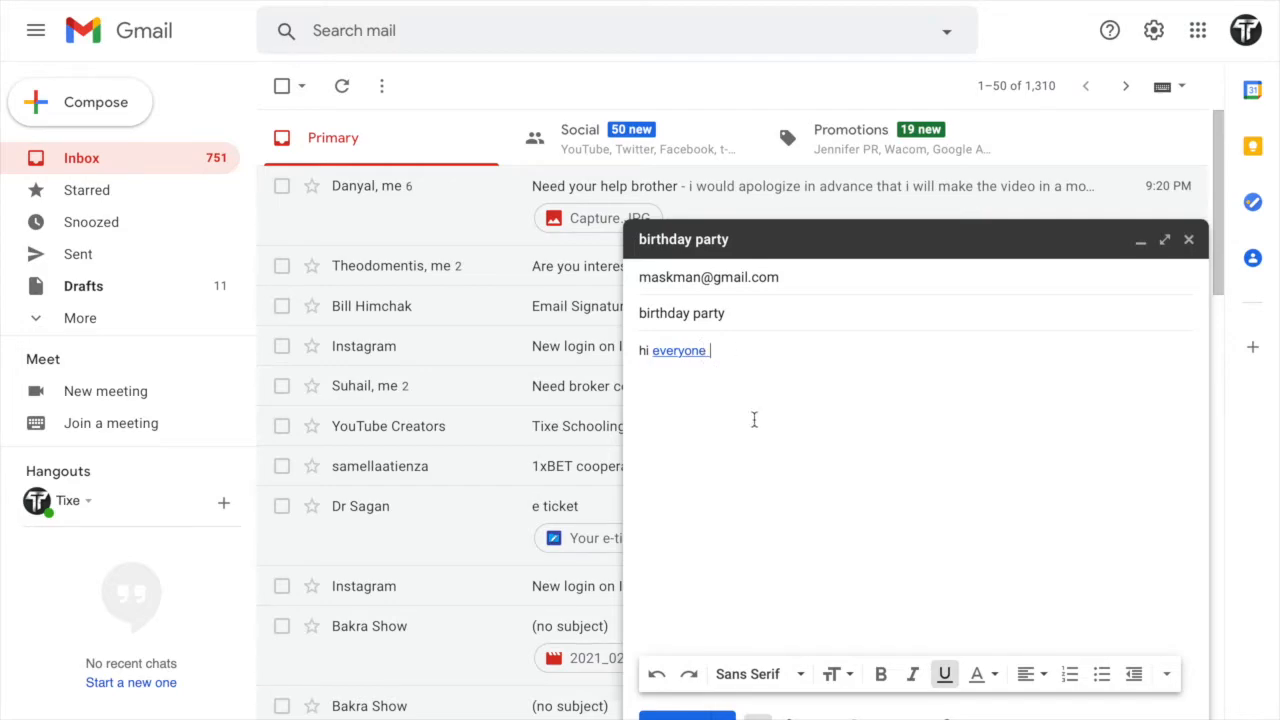
mouse_move(756, 428)
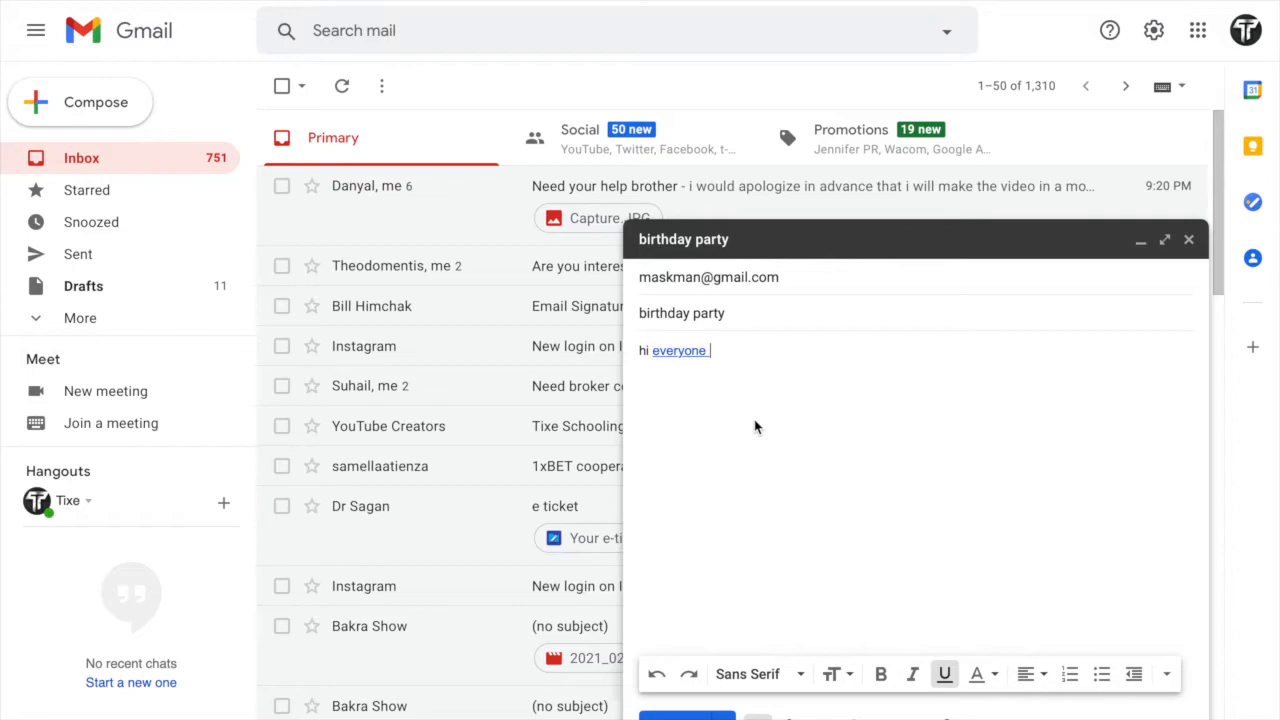
mouse_move(696, 356)
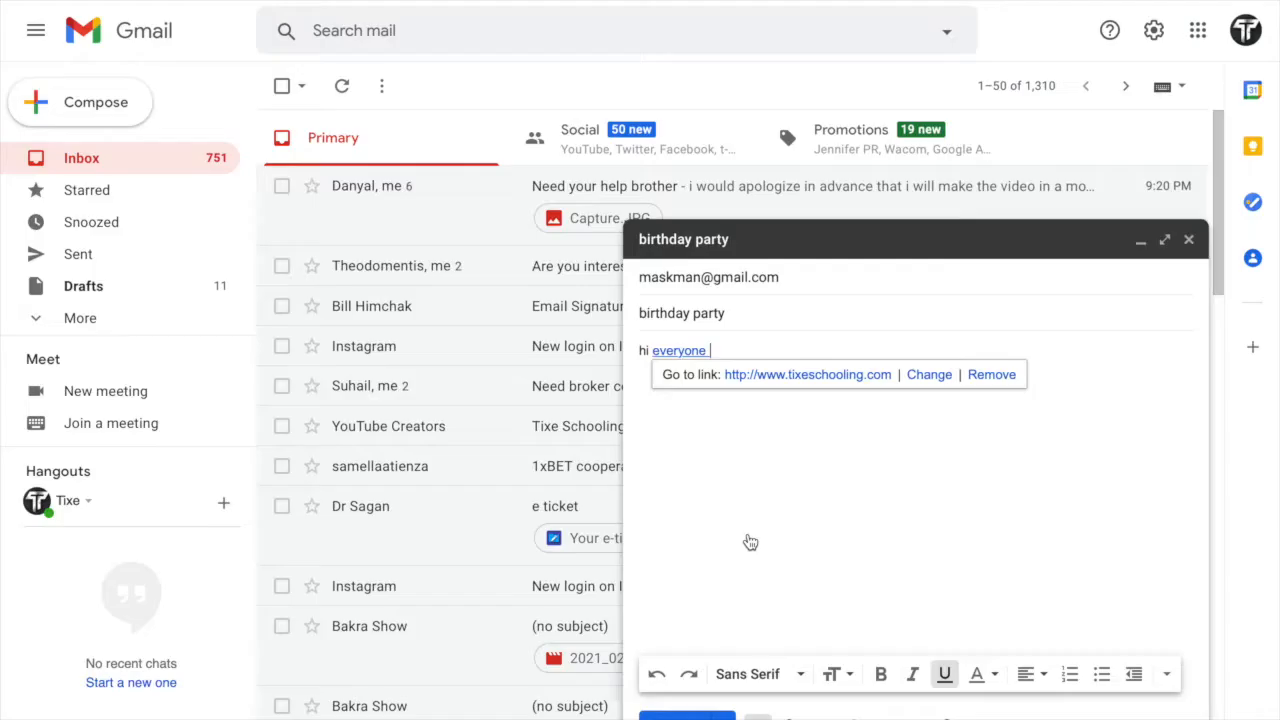
mouse_move(800, 600)
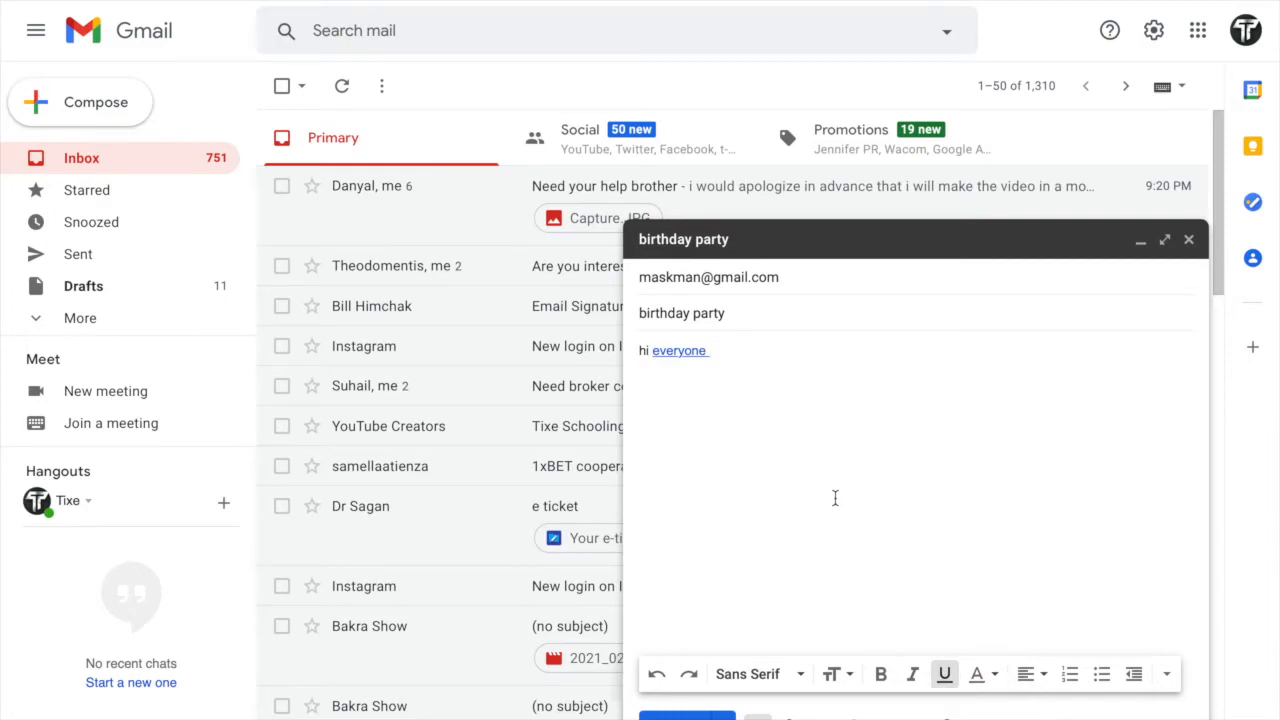
- Add the line 'jblb' below the greeting in the body
type("jblb")
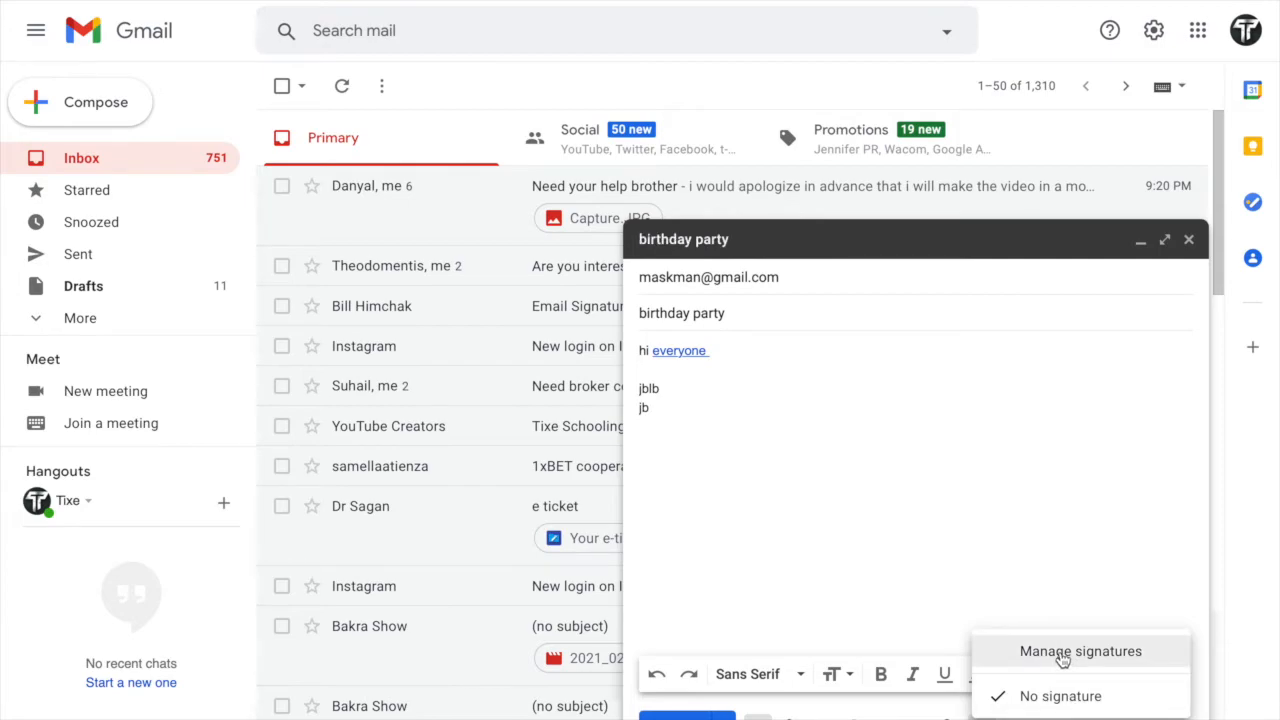
mouse_move(1072, 656)
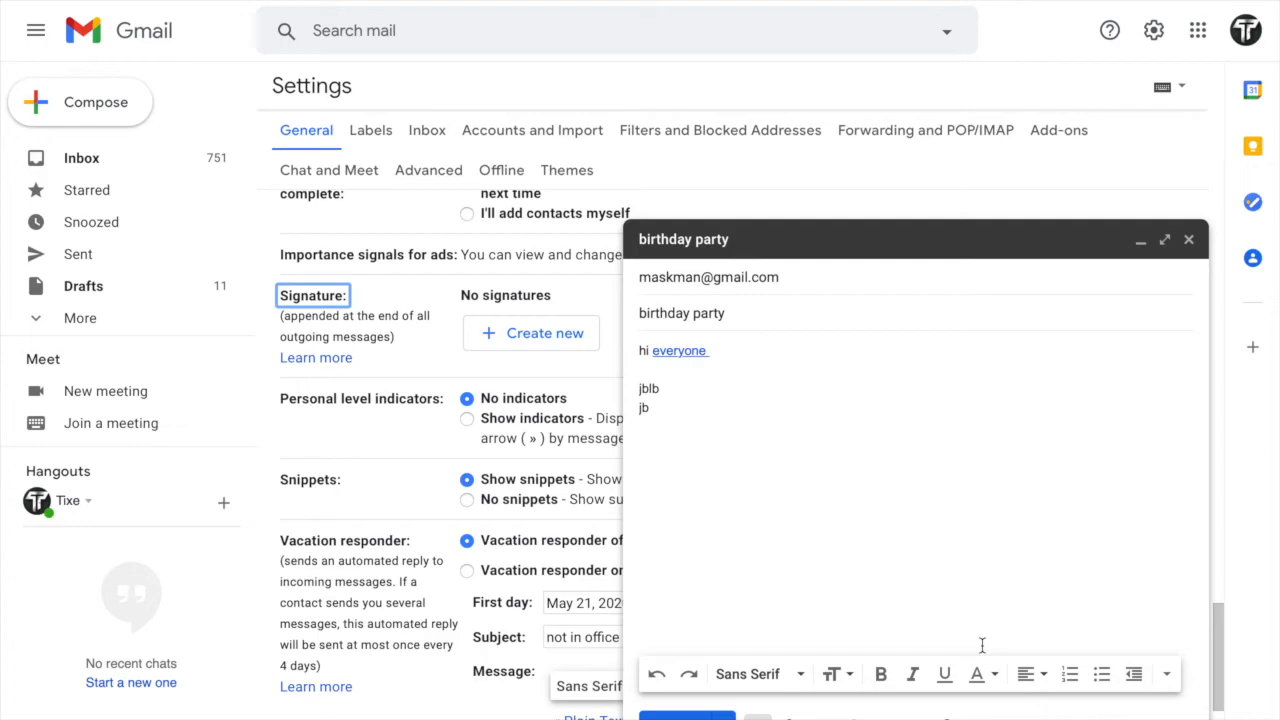
mouse_move(680, 404)
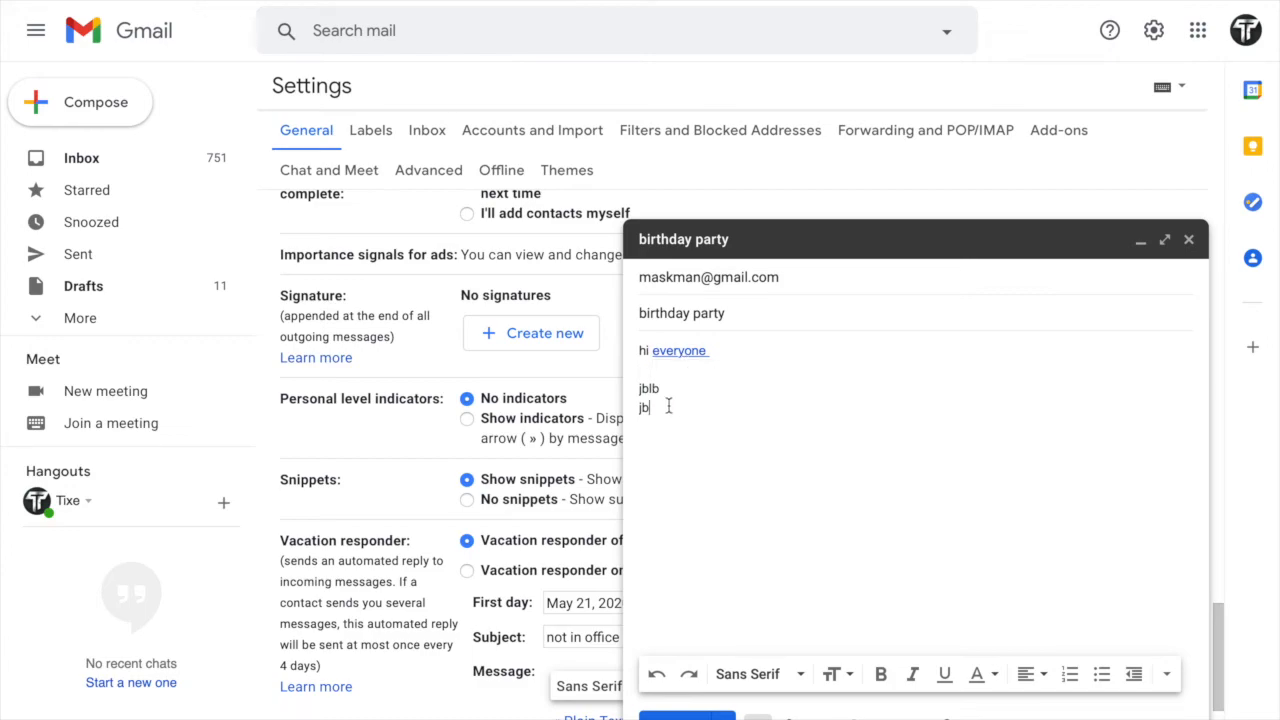
- Make the 'jb' line bold and show the font choices from Sans Serif
left_click(748, 672)
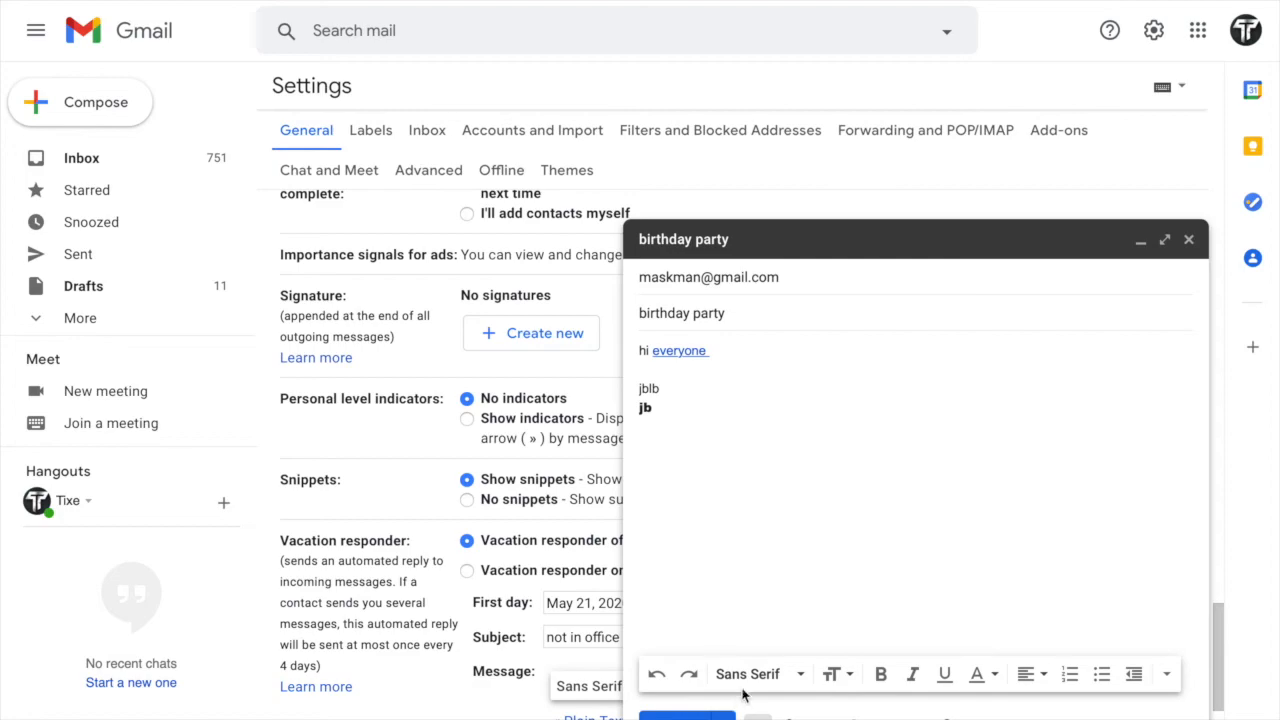
left_click(748, 674)
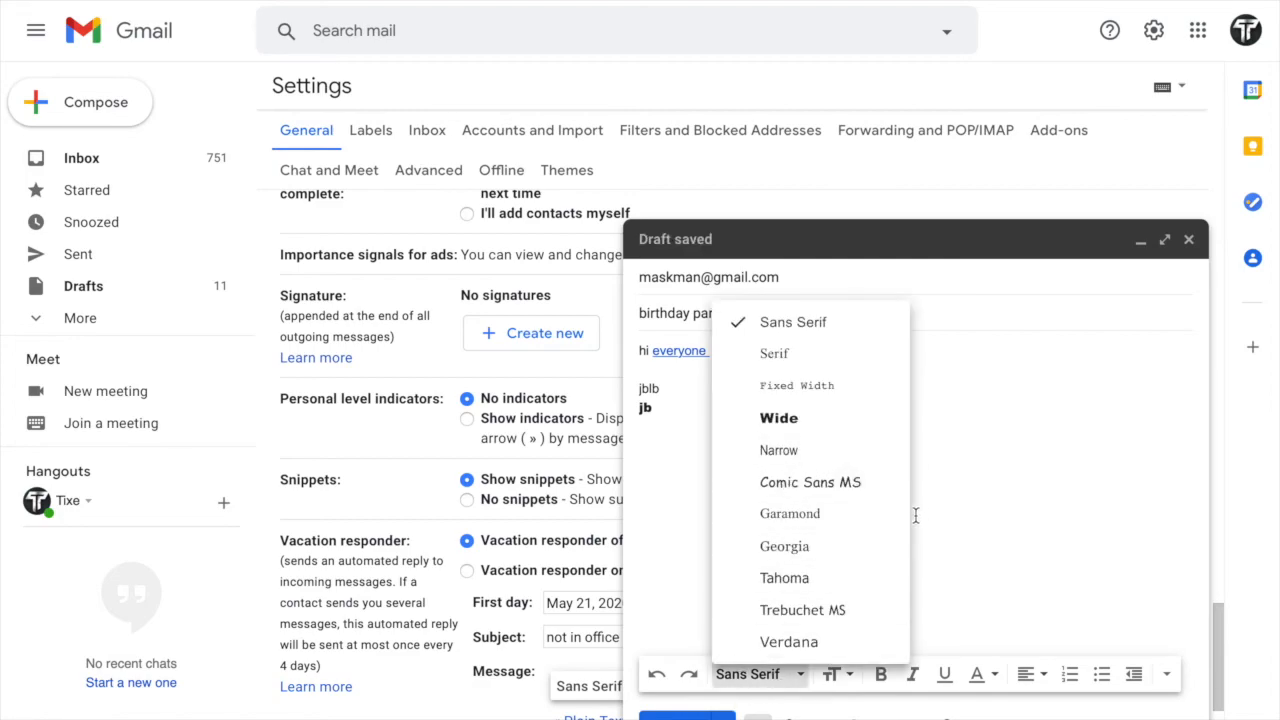